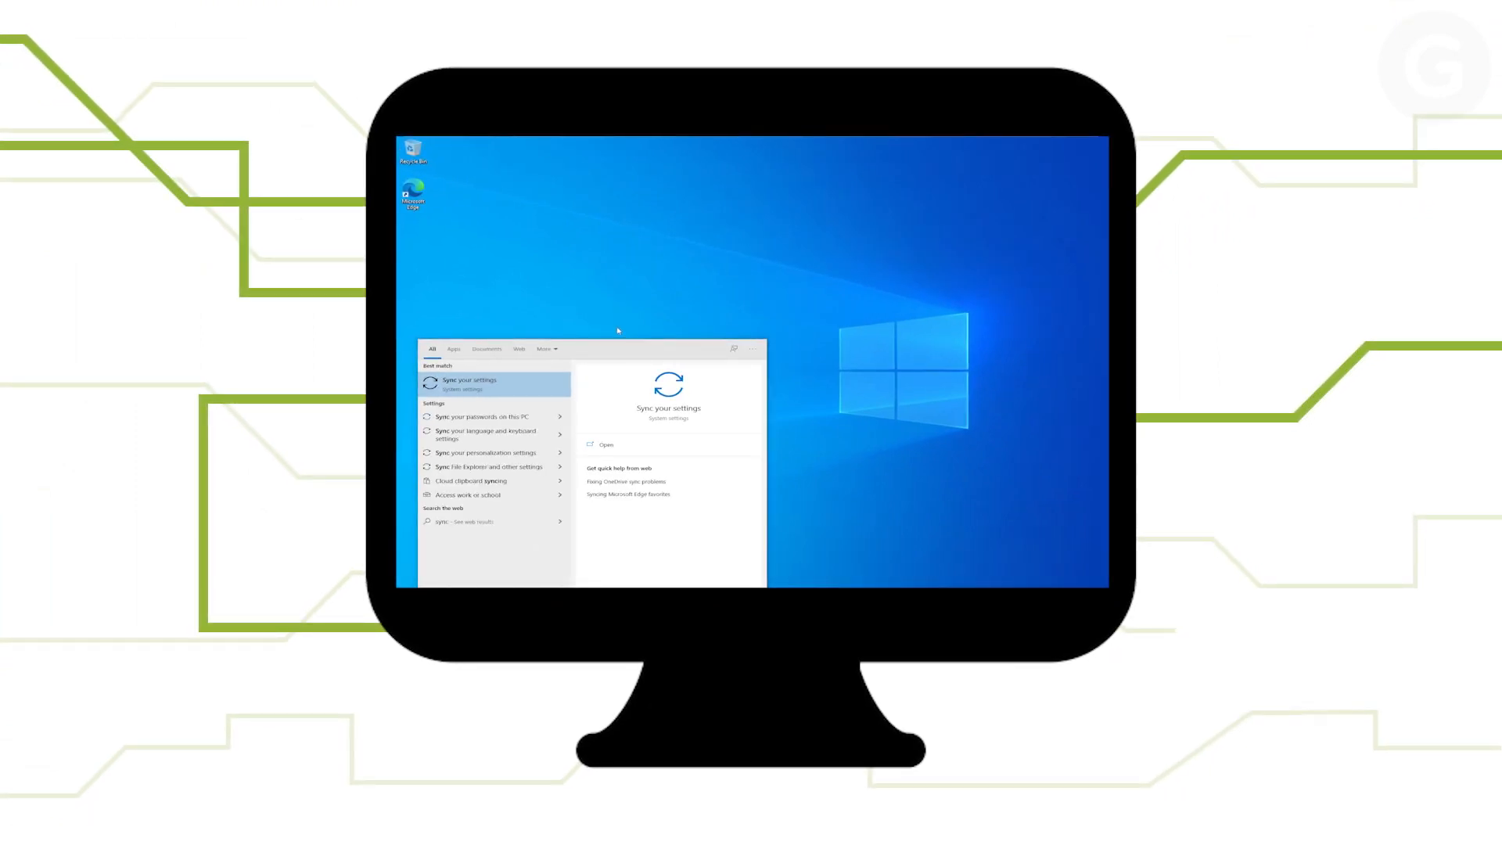
From Sync your settings, go to Your info and start signing in with a Microsoft account instead.
{"action": "left_click", "coordinate": [470, 383]}
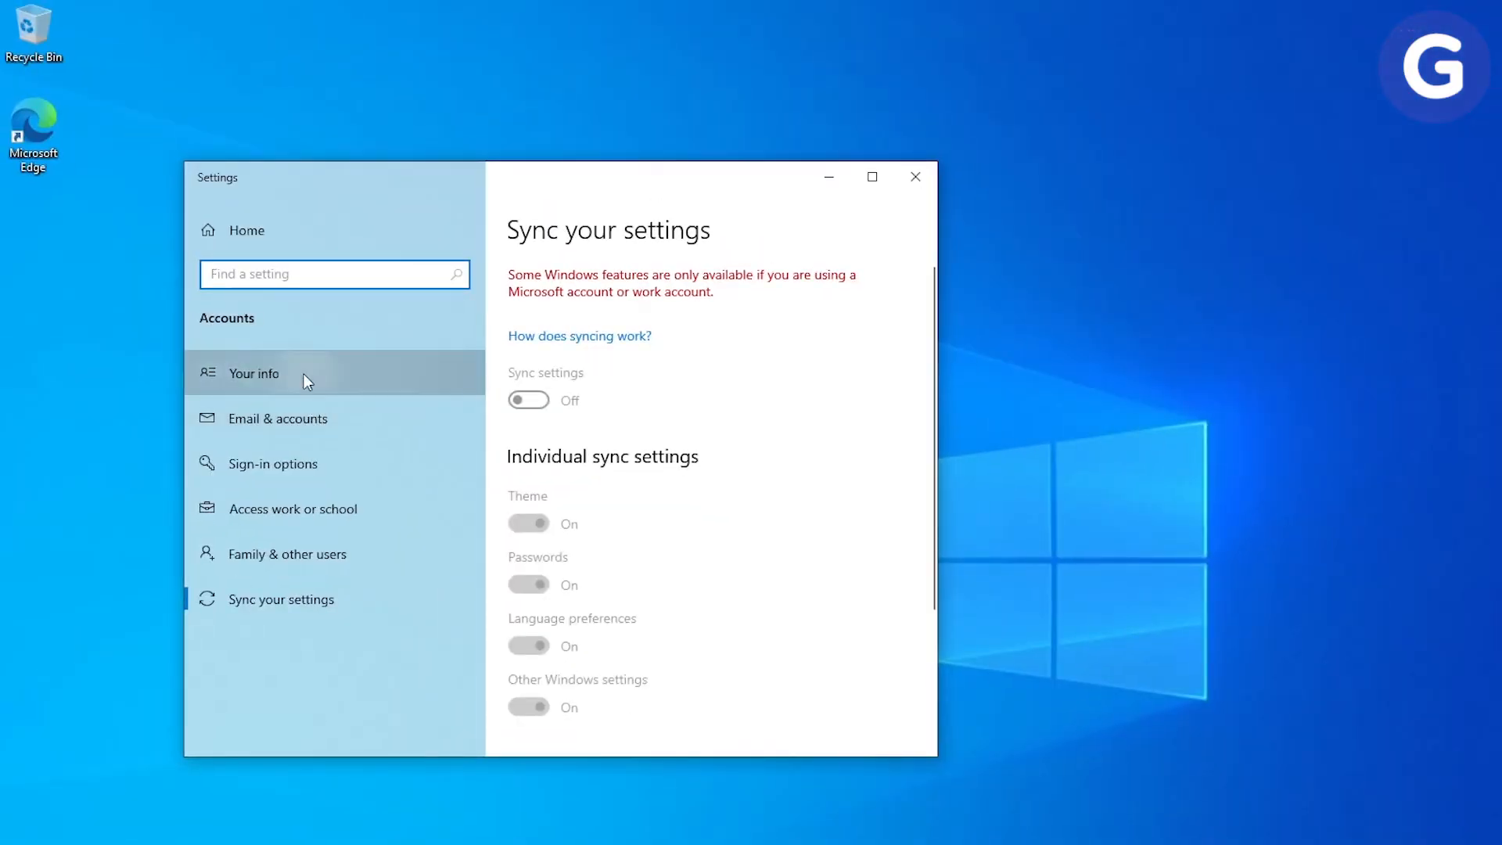
{"action": "left_click", "coordinate": [255, 374]}
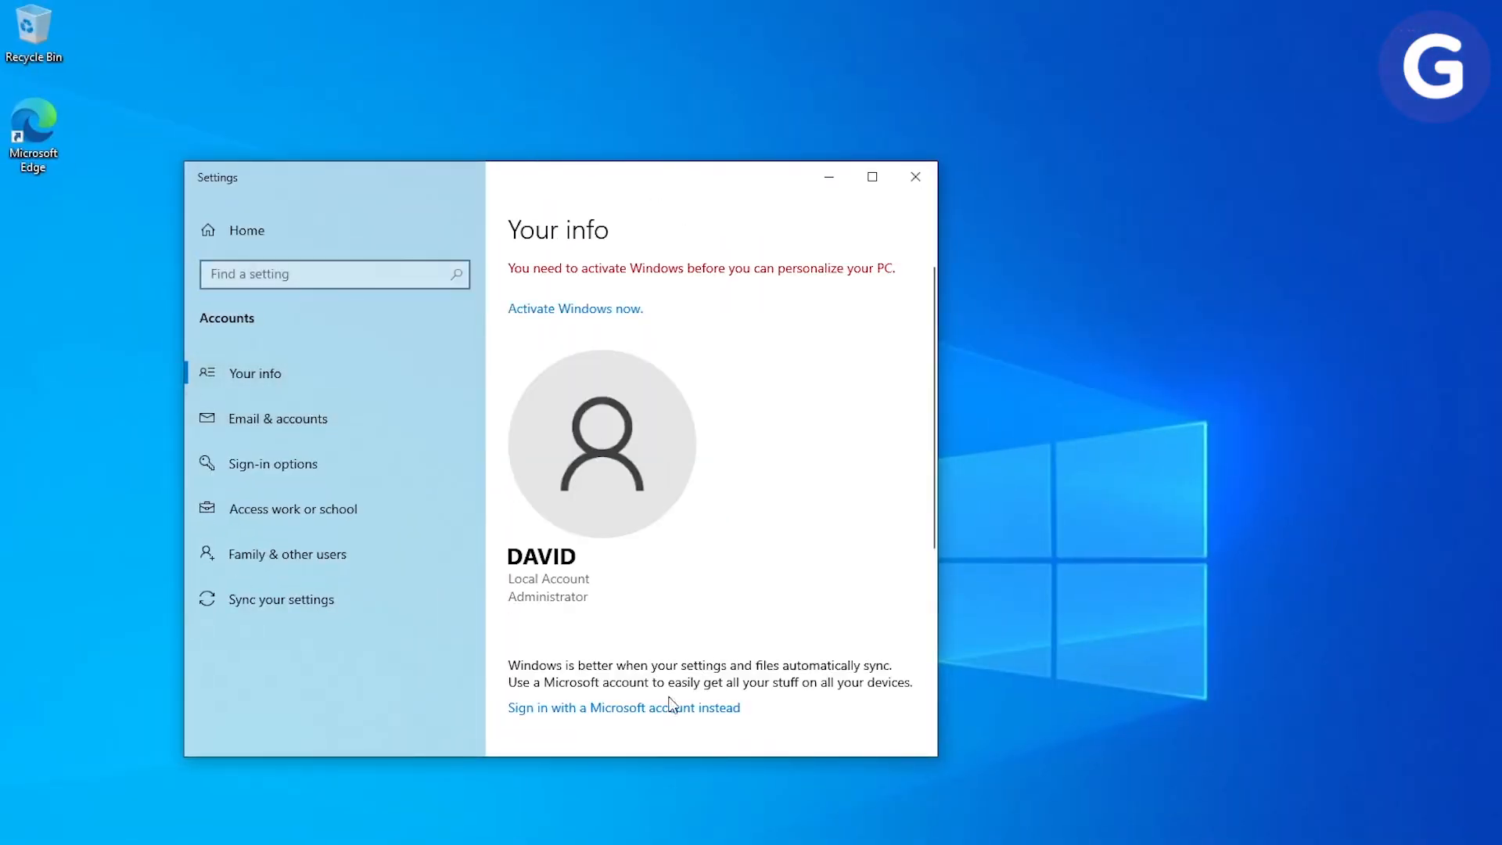
{"action": "left_click", "coordinate": [624, 707]}
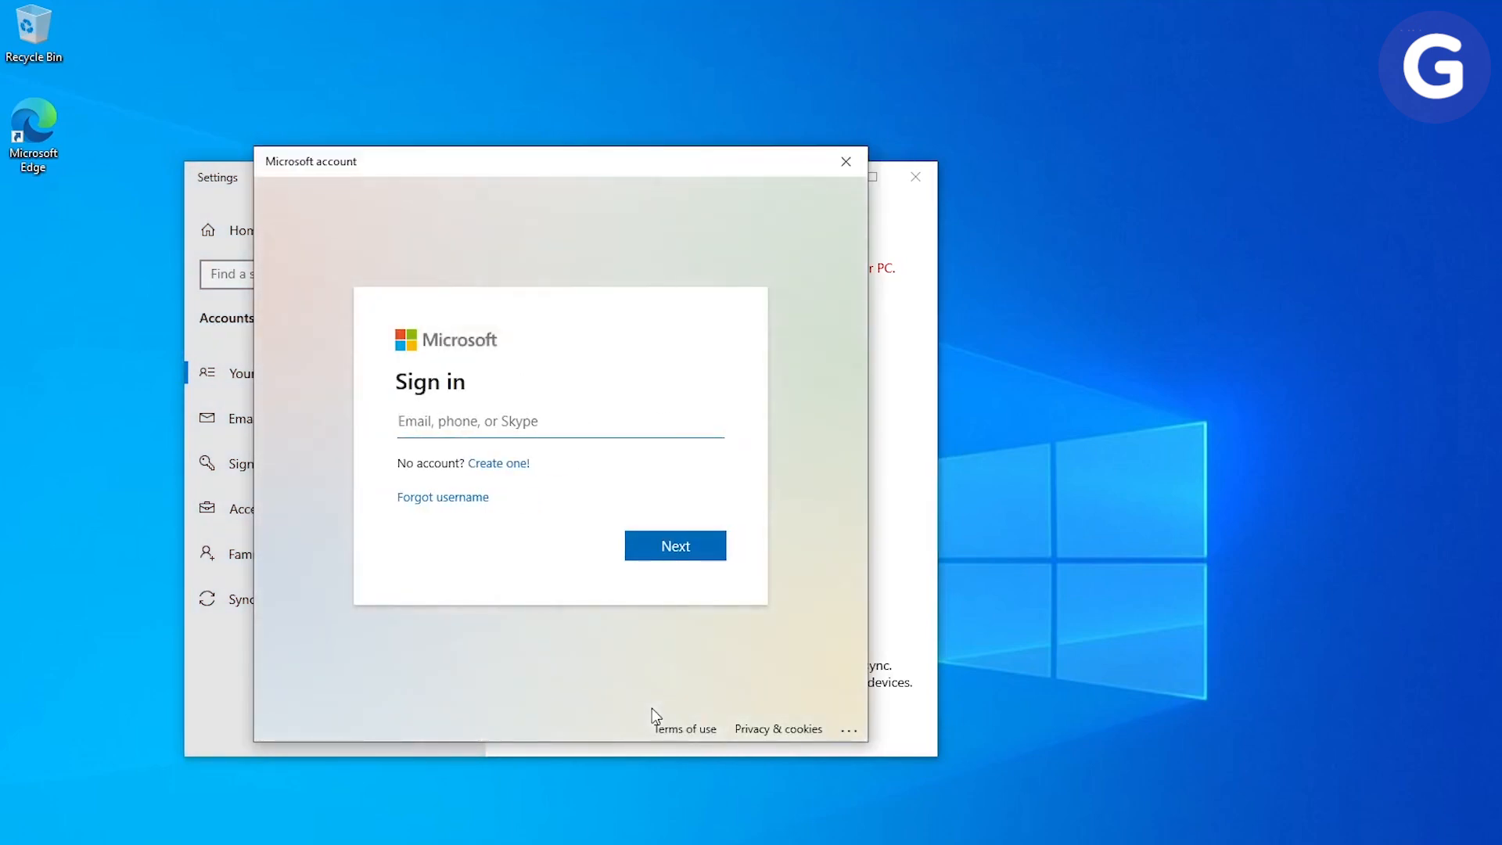
{"action": "left_click", "coordinate": [845, 161]}
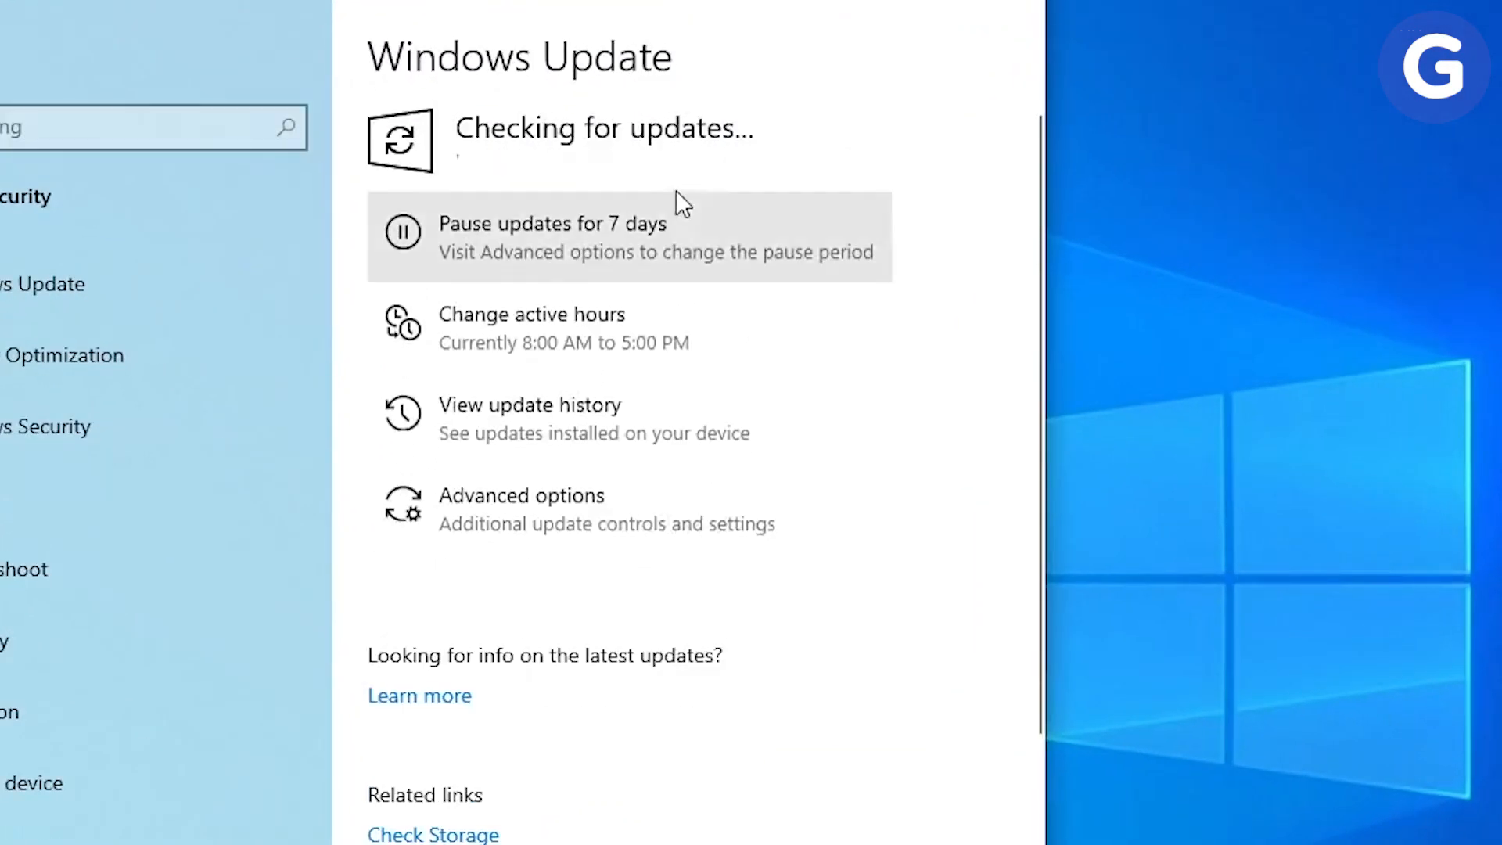
{"action": "mouse_move", "coordinate": [982, 388]}
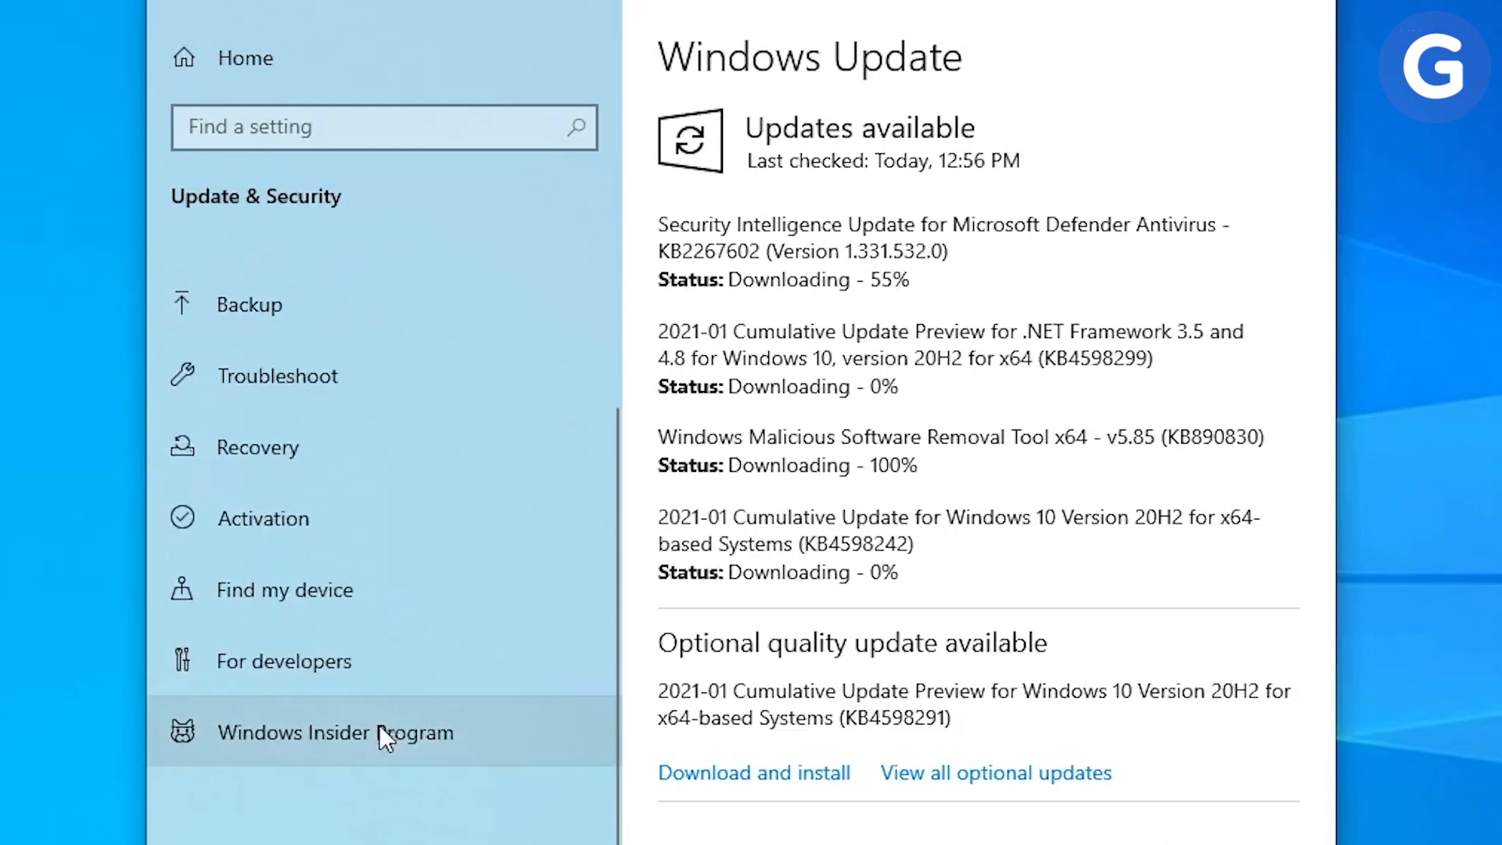
Visit the Windows Insider Program page while Windows Update checks for updates.
{"action": "left_click", "coordinate": [335, 732]}
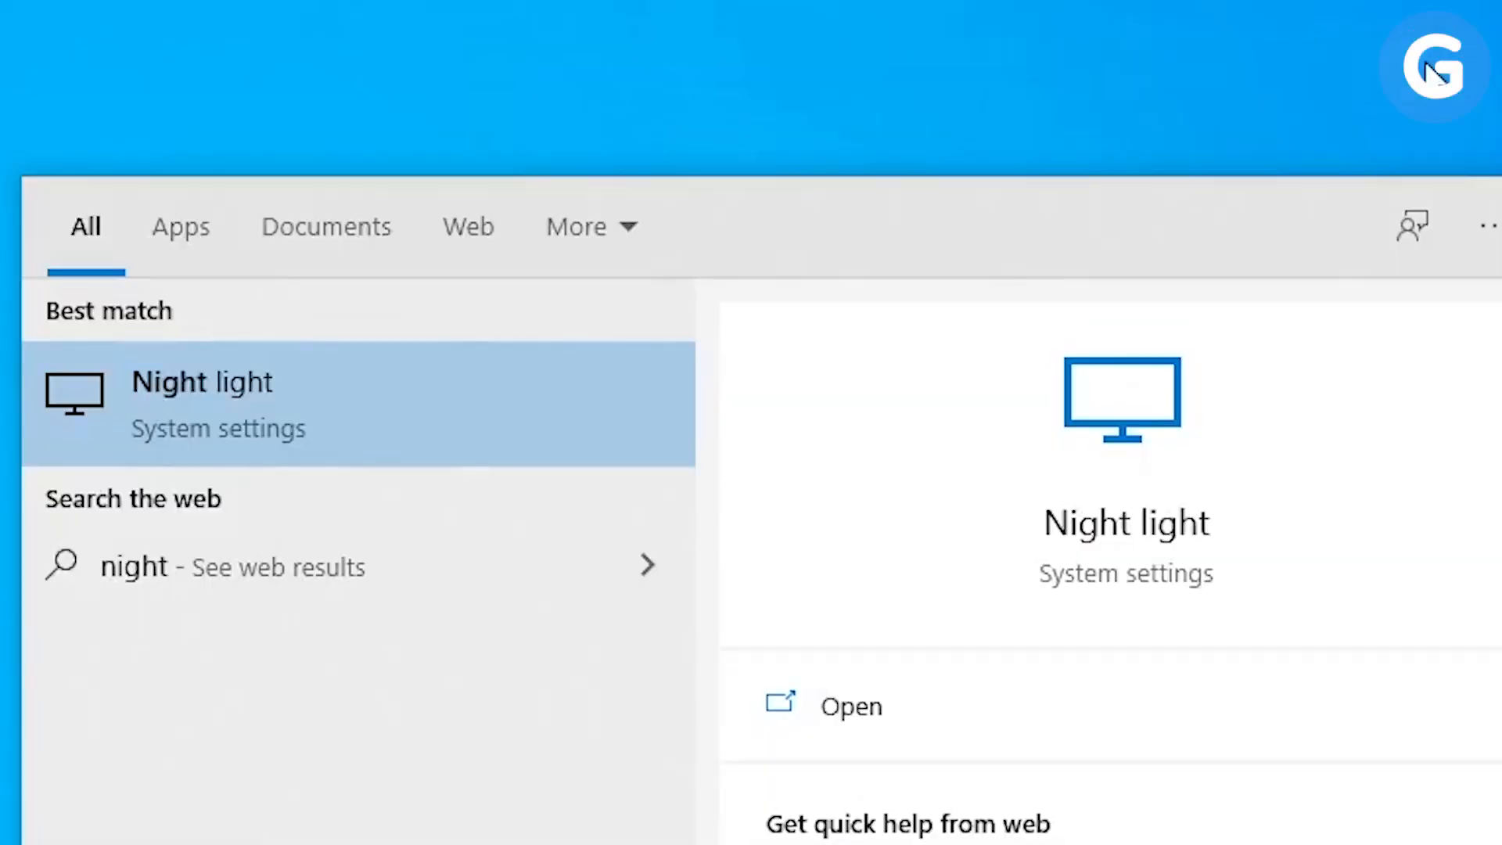
Visit Night light, turn on Storage Sense, review taskbar icons, then show the Startup apps list.
{"action": "left_click", "coordinate": [848, 705]}
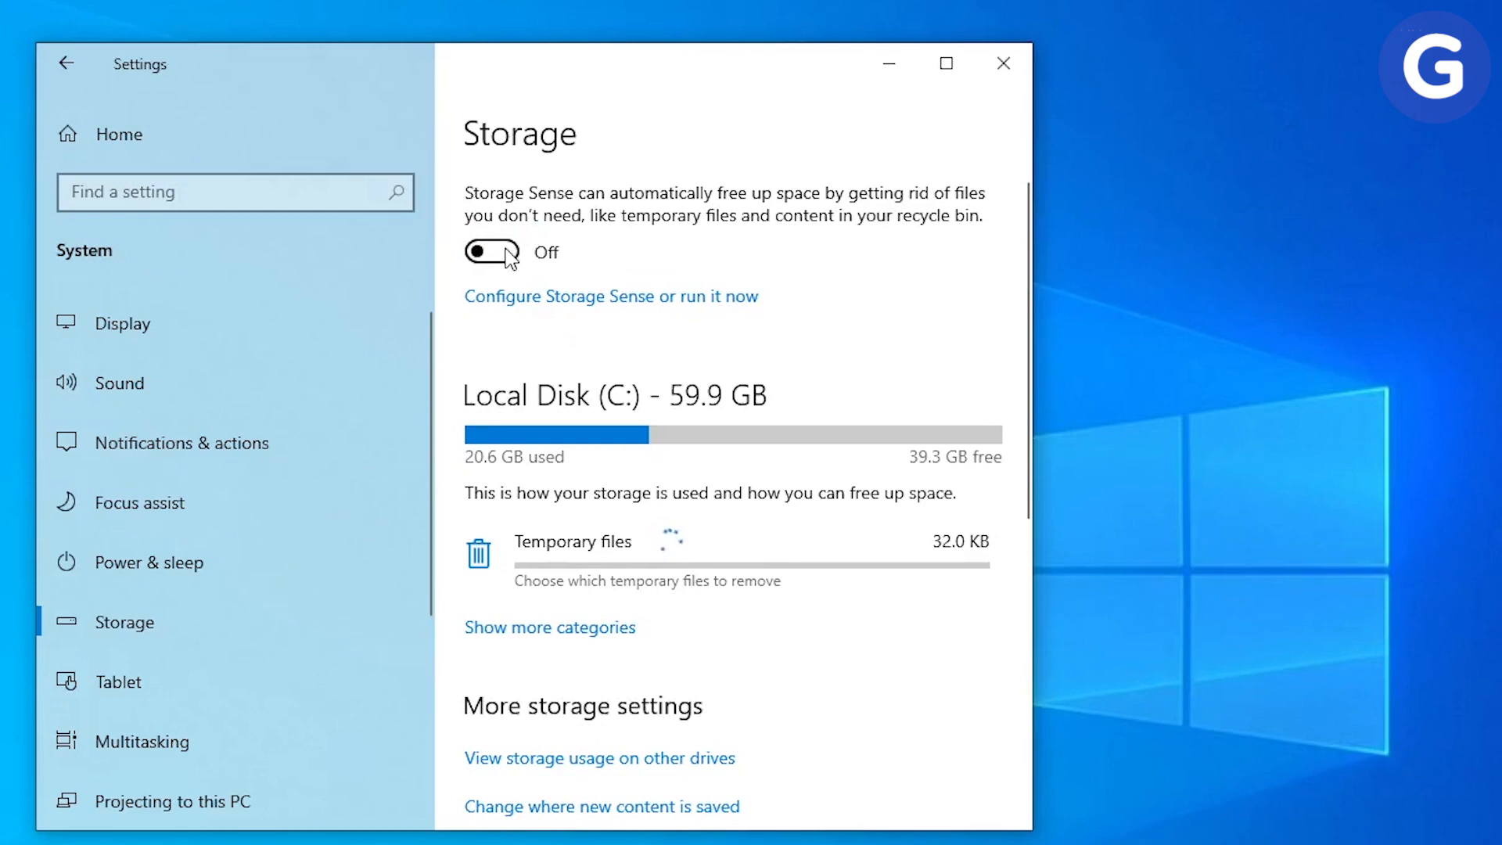
{"action": "left_click", "coordinate": [490, 251]}
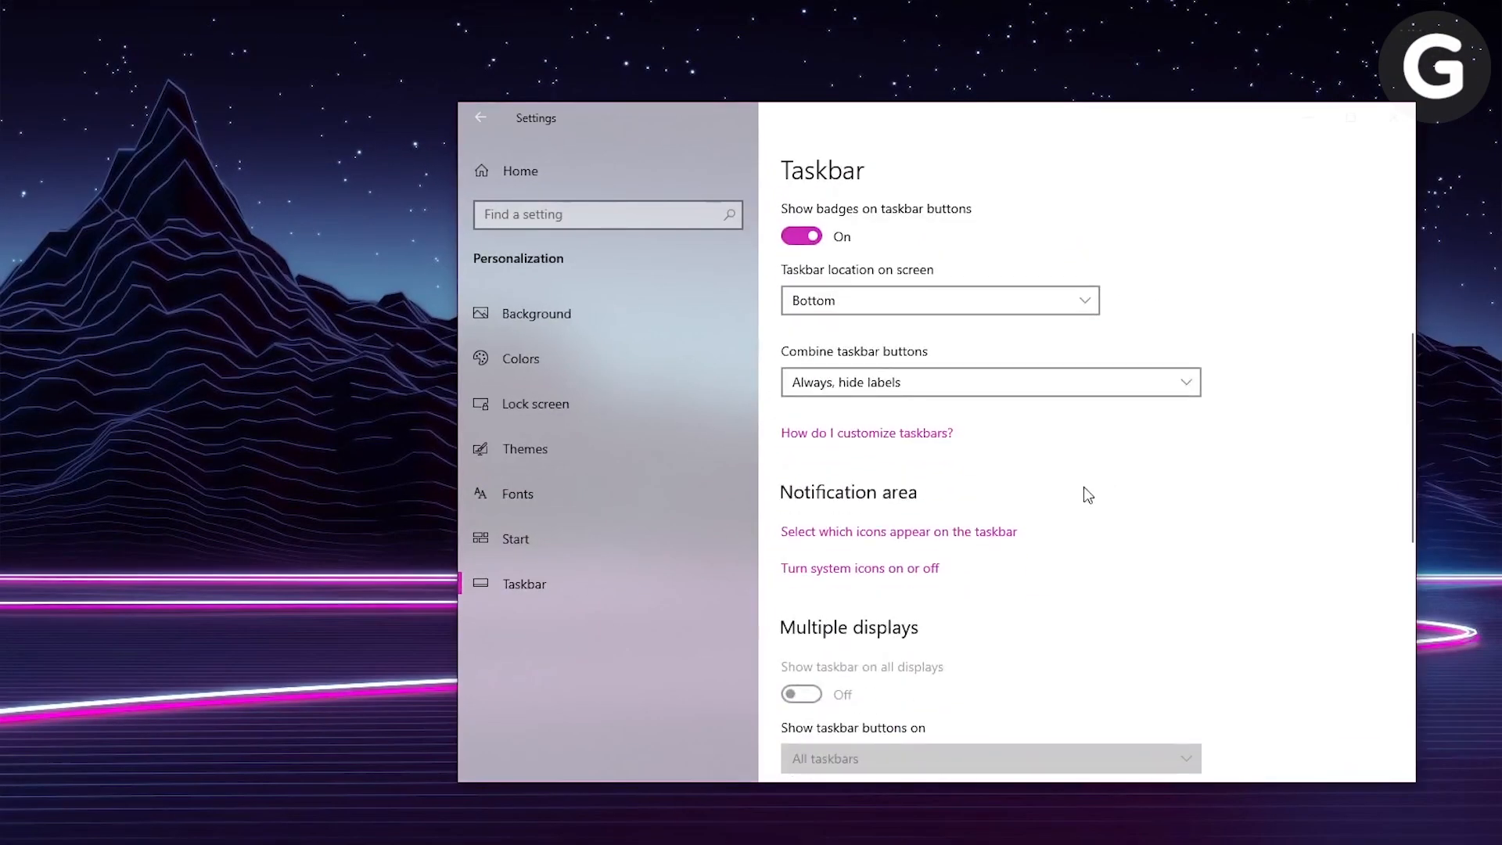
{"action": "left_click", "coordinate": [898, 531]}
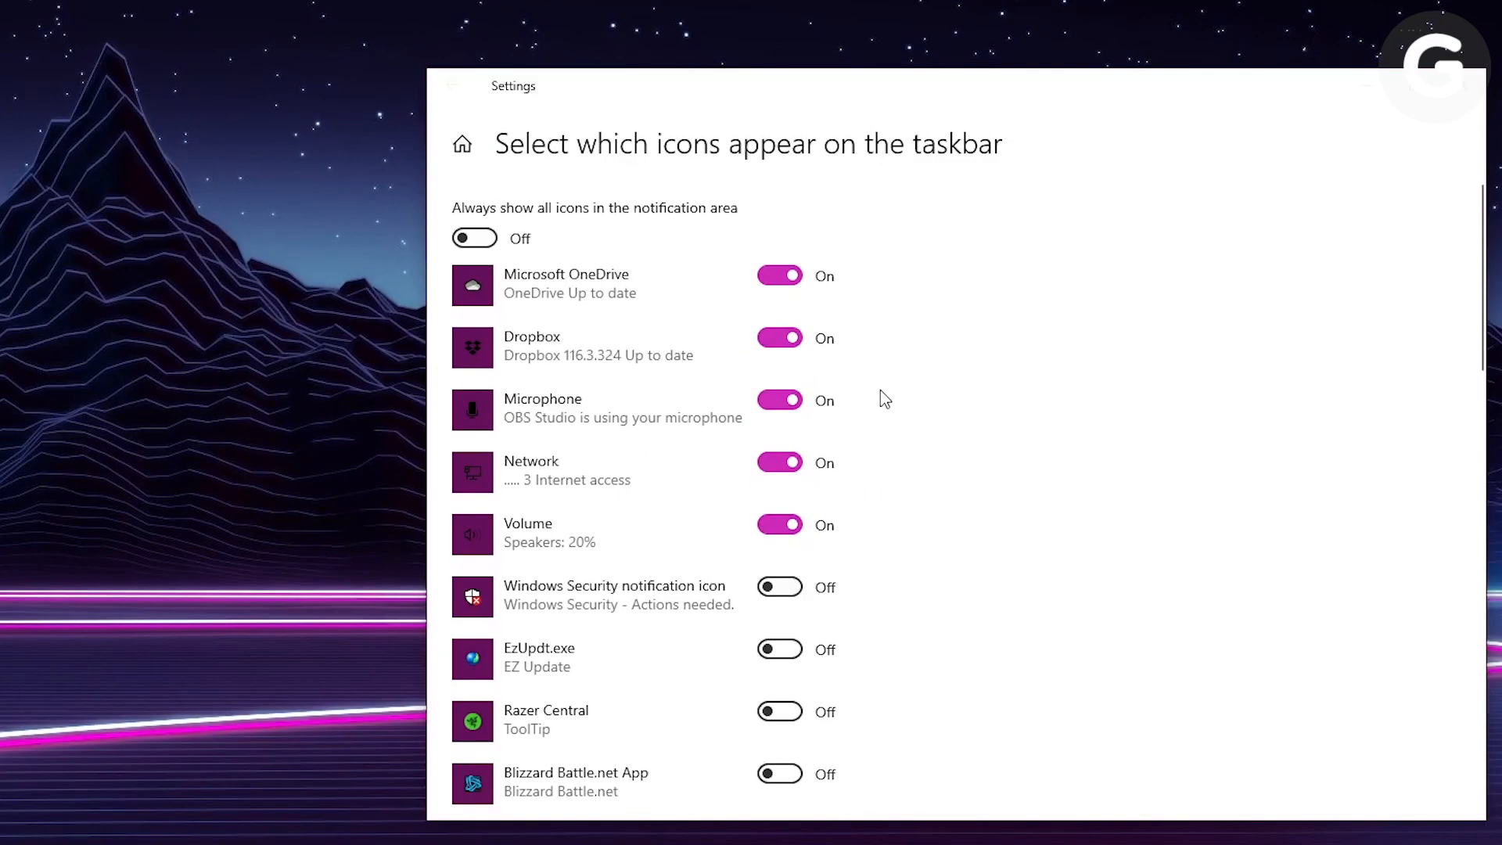
{"action": "scroll", "scroll_direction": "down", "scroll_amount": 3}
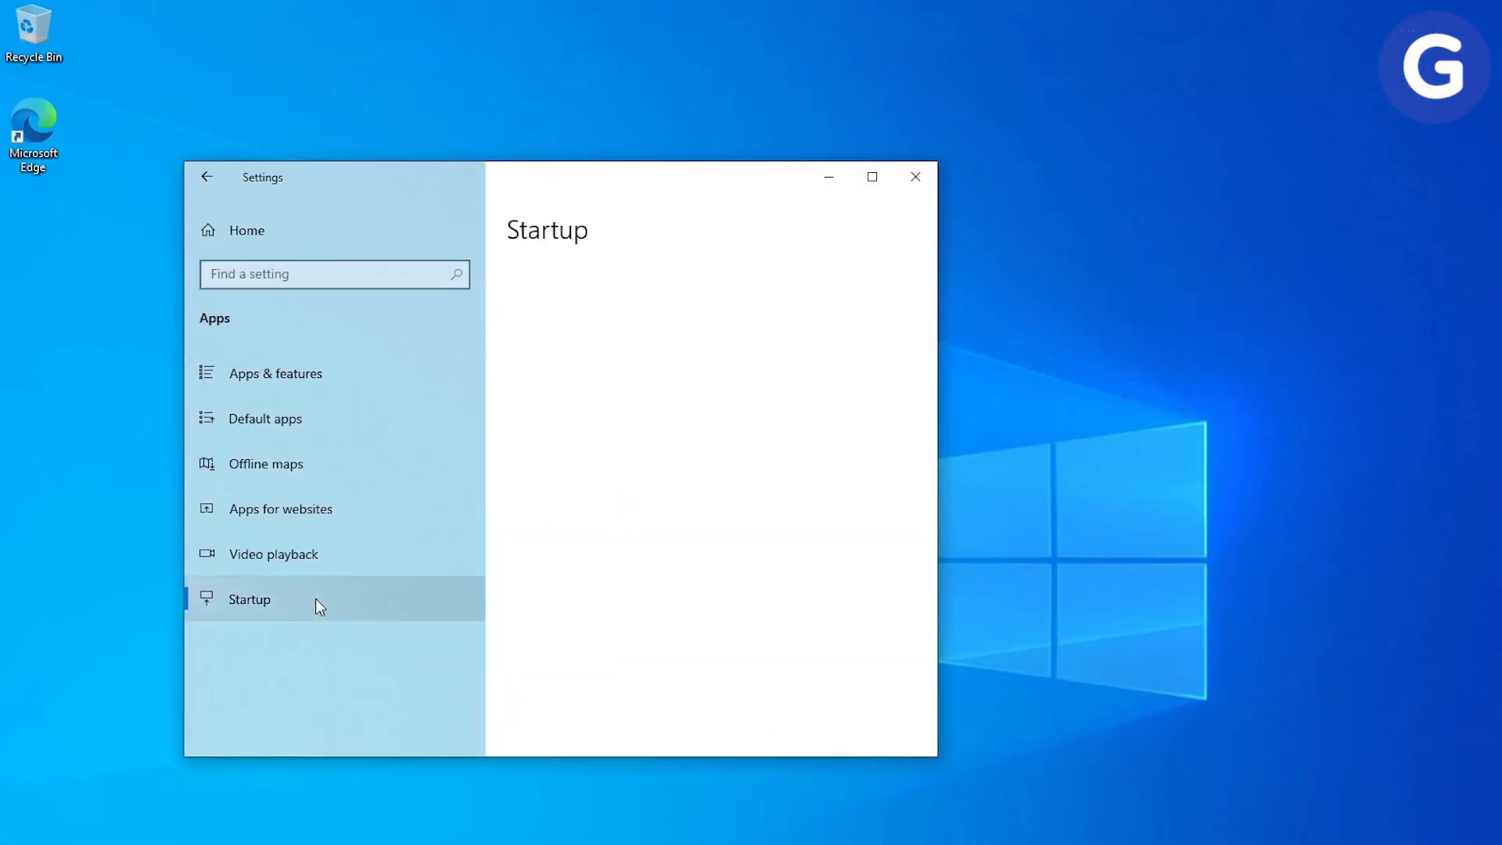
{"action": "left_click", "coordinate": [248, 599]}
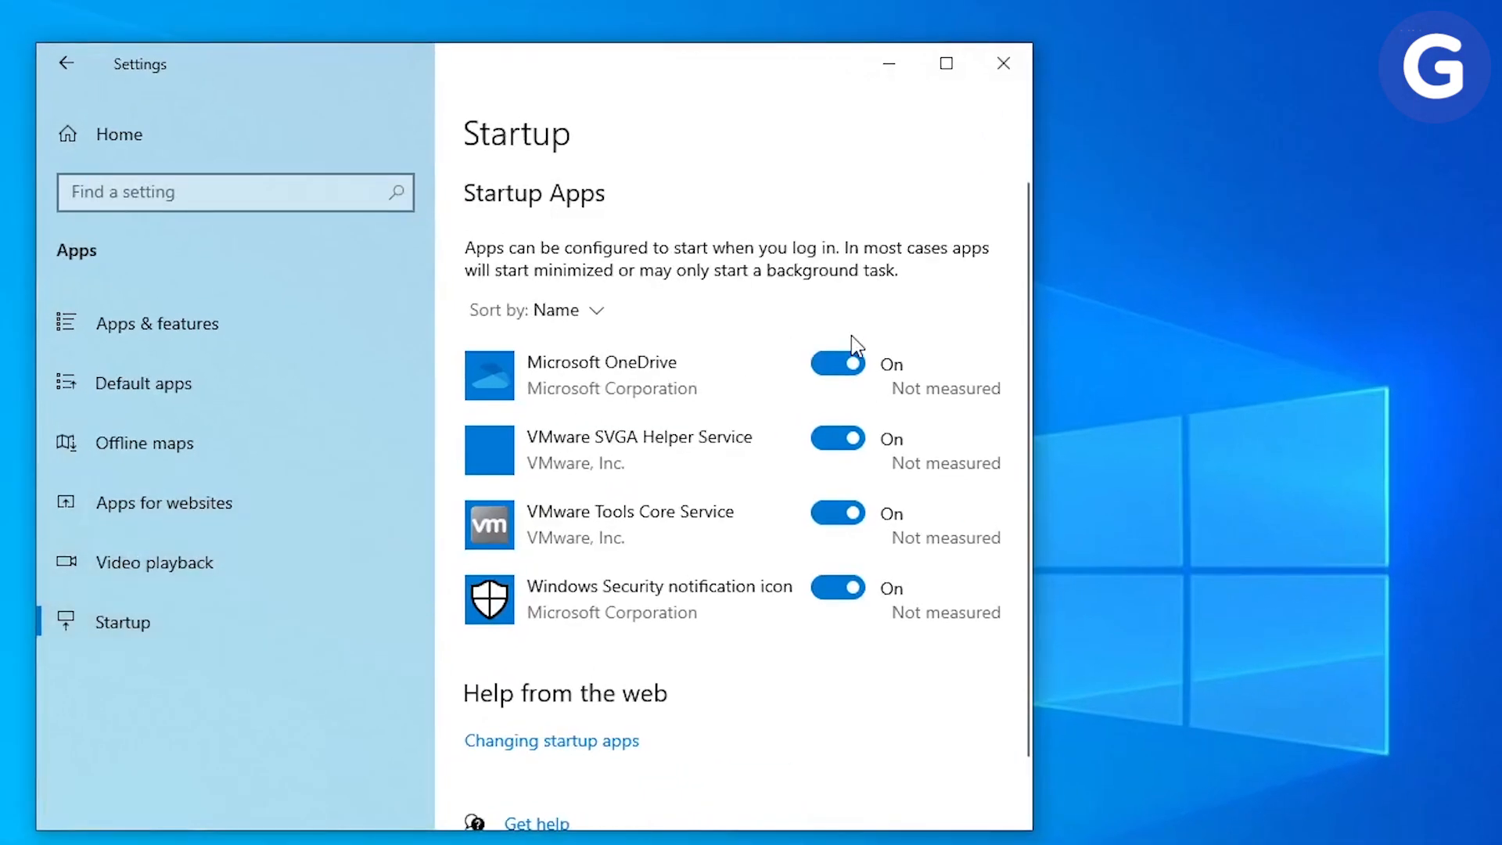